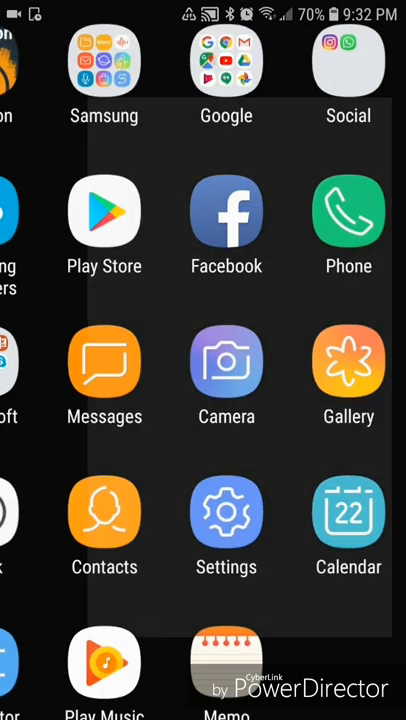
# Launch Gallery from the app drawer
pyautogui.click(348, 376)
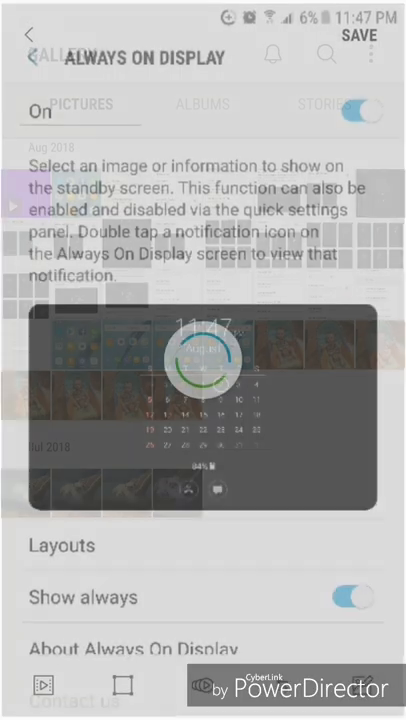
# Preview the Always On Display screenshot GIF and save it
pyautogui.click(62, 544)
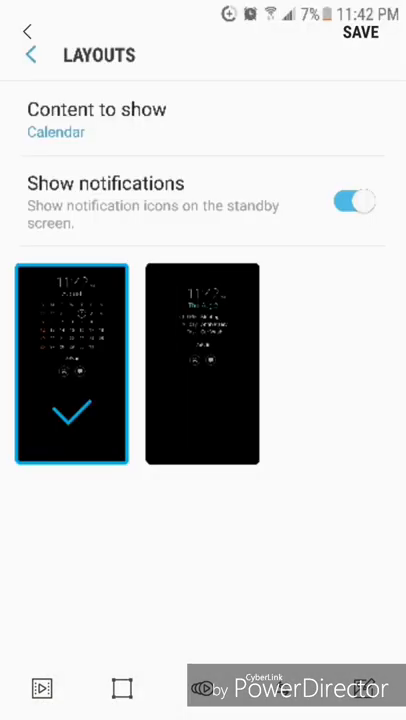
pyautogui.click(30, 32)
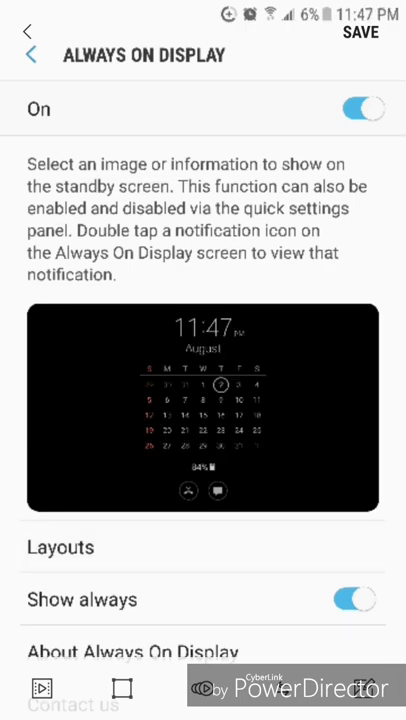
pyautogui.click(60, 548)
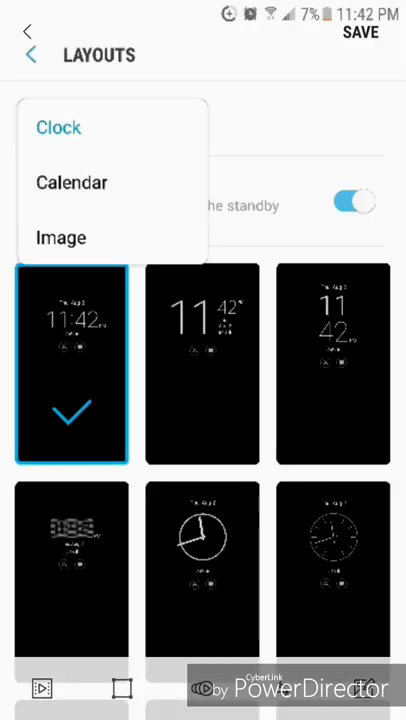
pyautogui.click(72, 182)
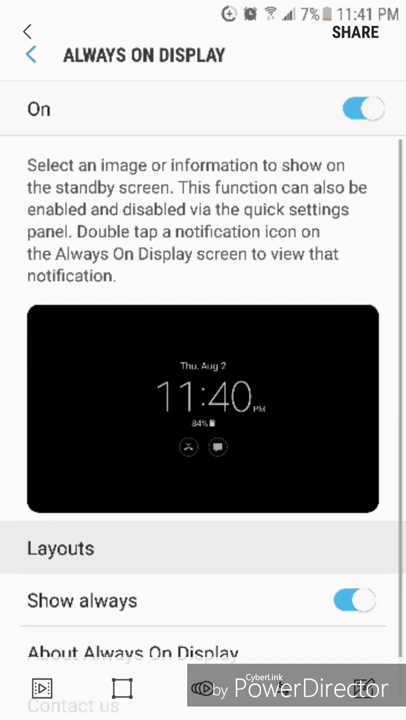
# Return to the gallery and start a second GIF from the baby photos
pyautogui.click(60, 548)
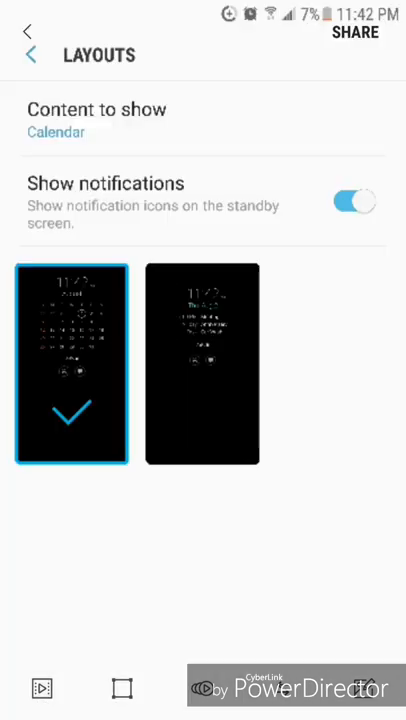
pyautogui.click(32, 56)
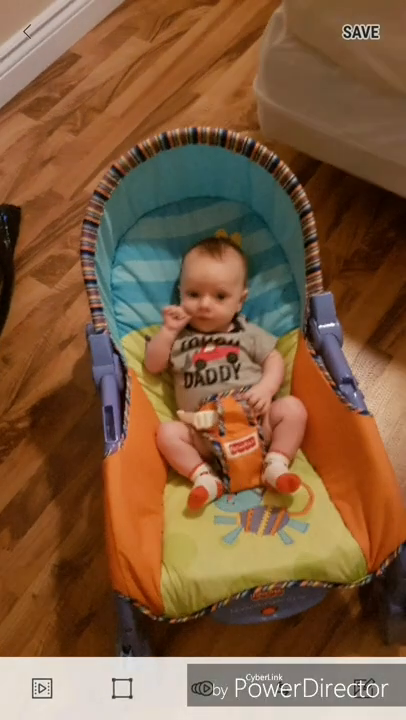
# Save the baby-in-bouncer-seat GIF and let processing finish
pyautogui.click(360, 32)
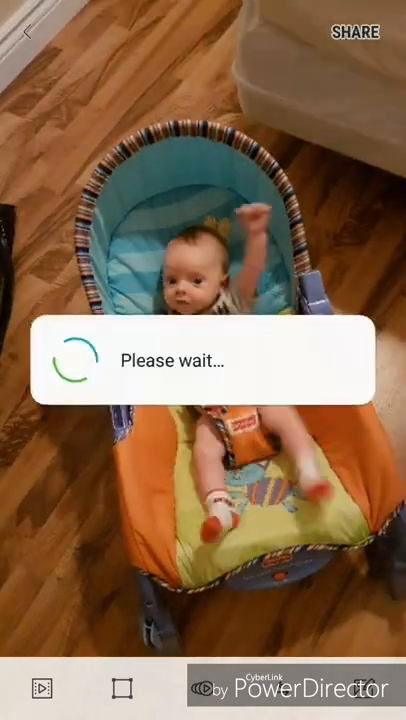